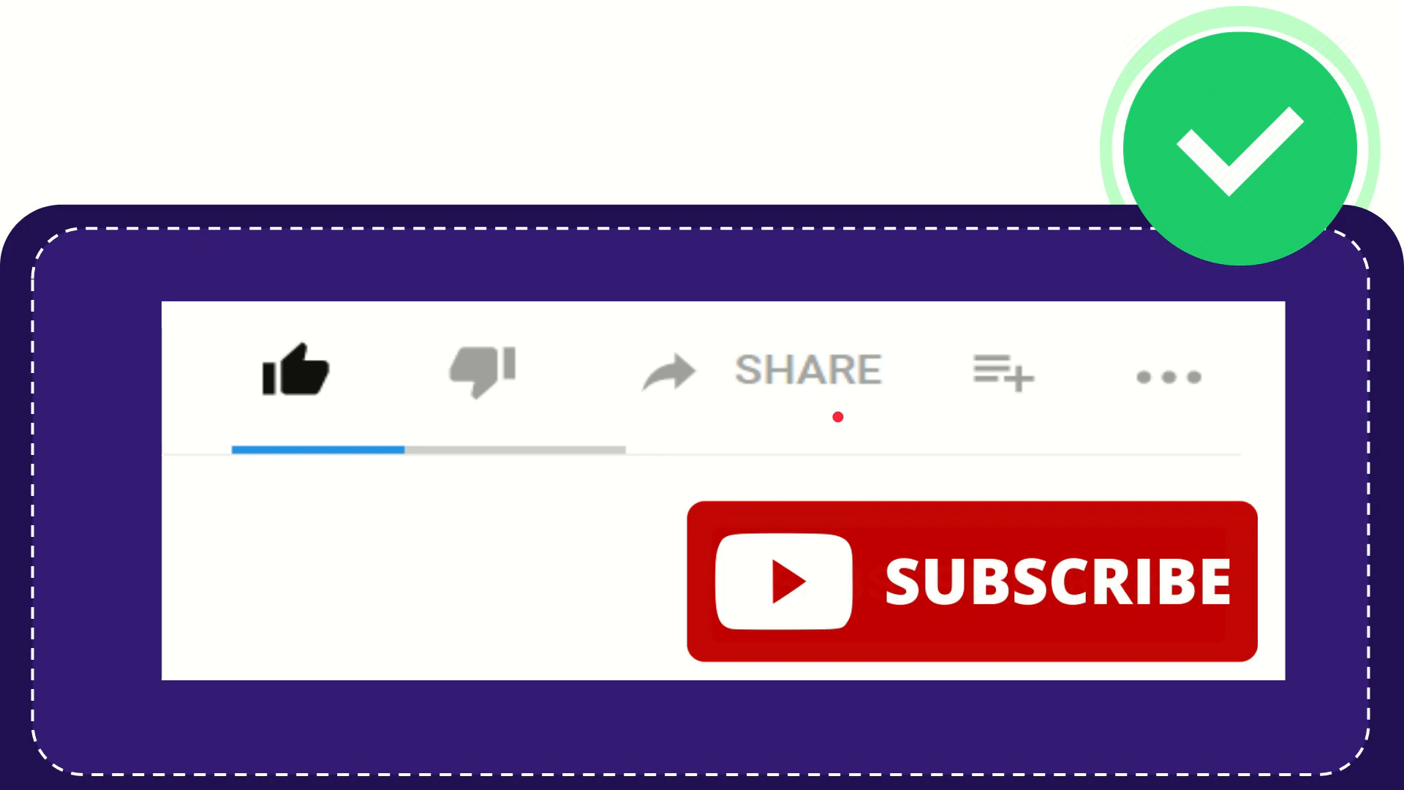
{"action": "mouse_move", "coordinate": [806, 435]}
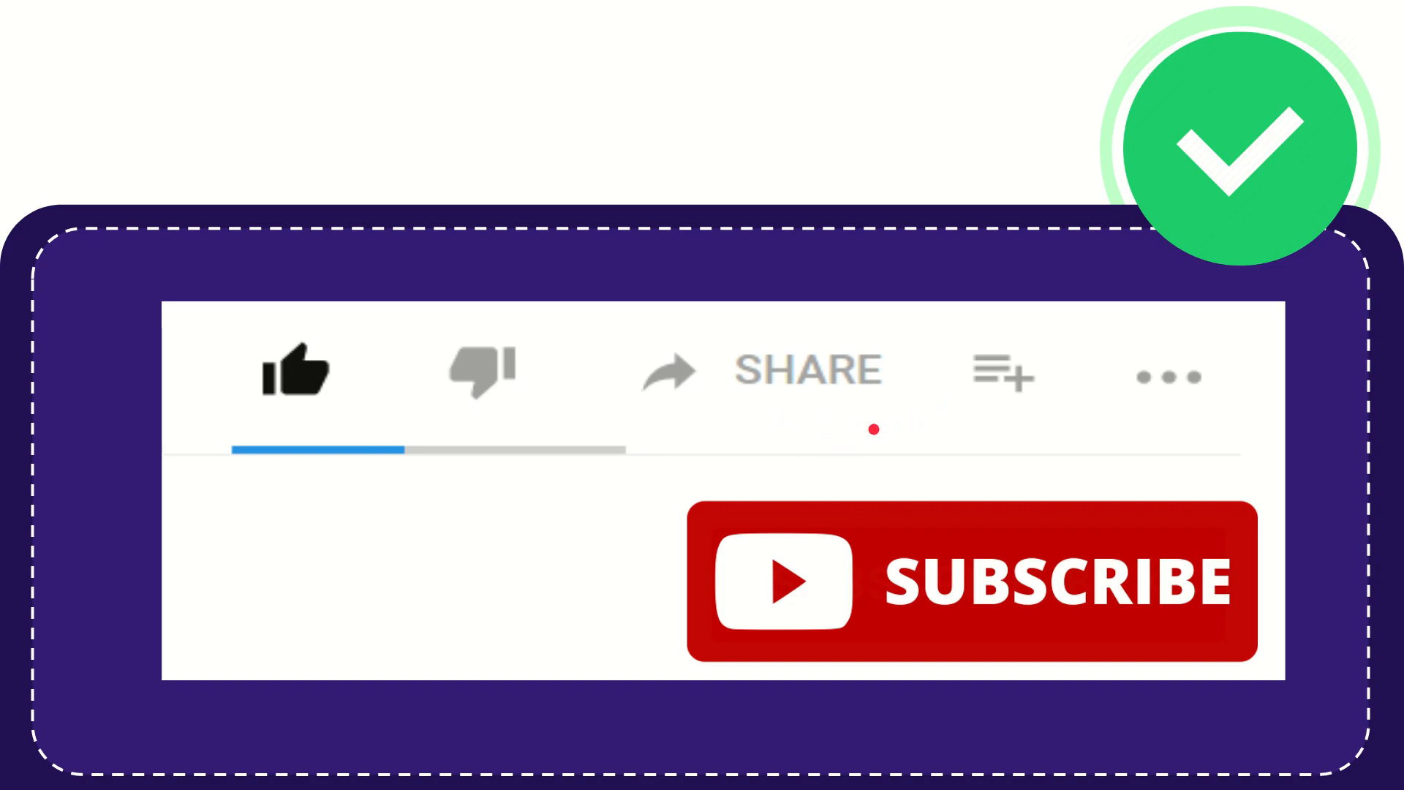
{"action": "mouse_move", "coordinate": [803, 452]}
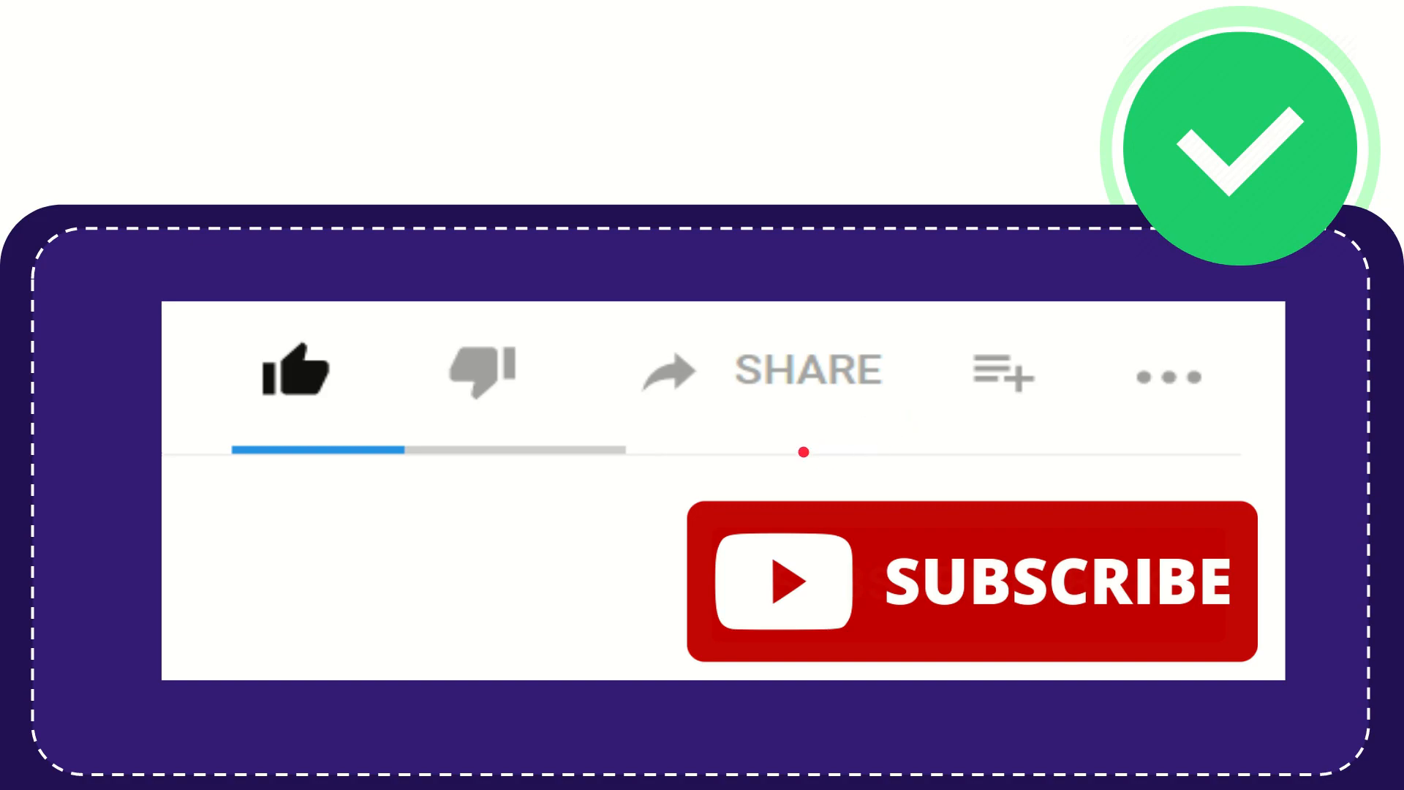